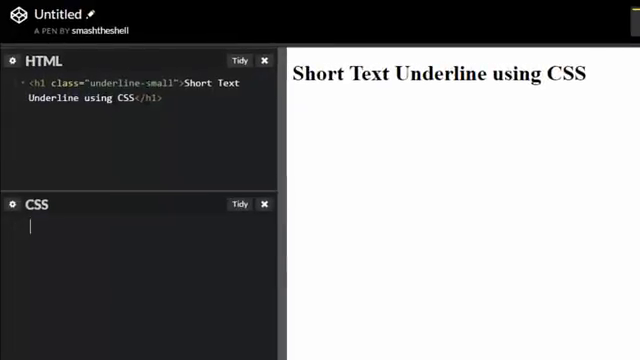
{"action": "mouse_move", "coordinate": [136, 186]}
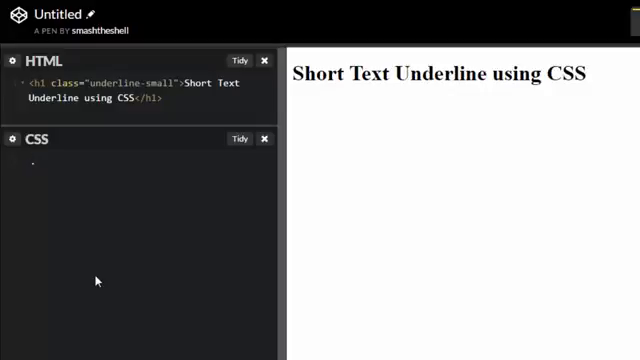
Write the .underline-small rule with color green and text-decoration underline
{"action": "type", "text": ".underline-sma"}
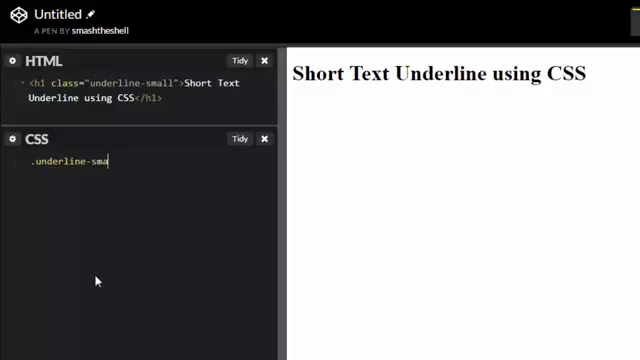
{"action": "type", "text": "ll{"}
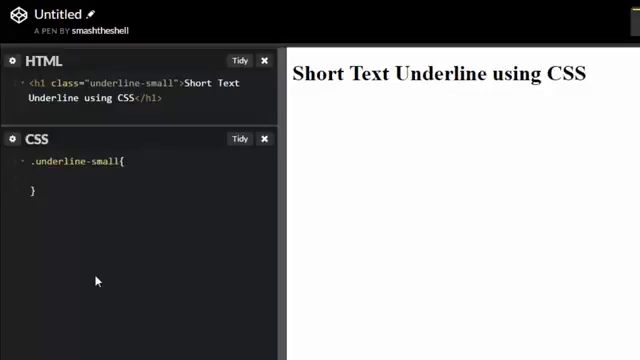
{"action": "type", "text": "color"}
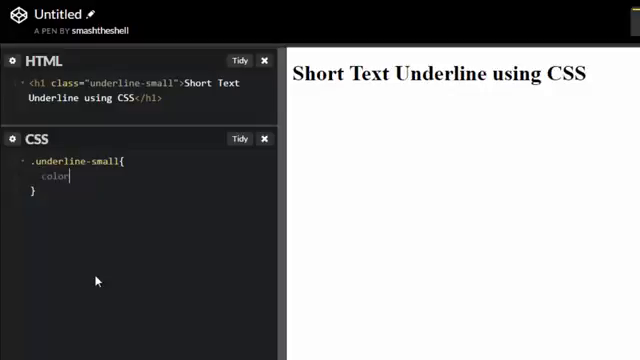
{"action": "type", "text": ":green;"}
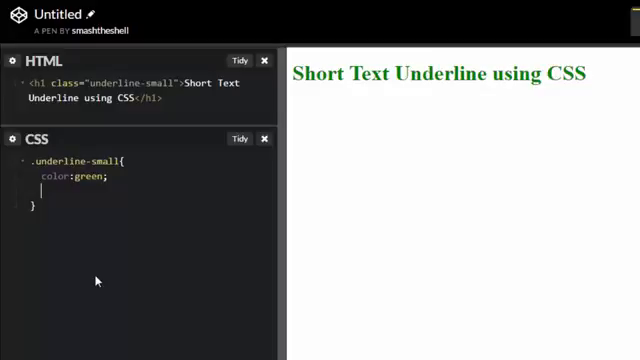
{"action": "type", "text": "text-dec"}
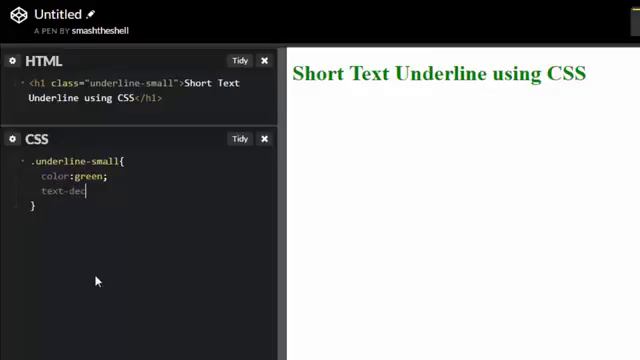
{"action": "type", "text": "oration:"}
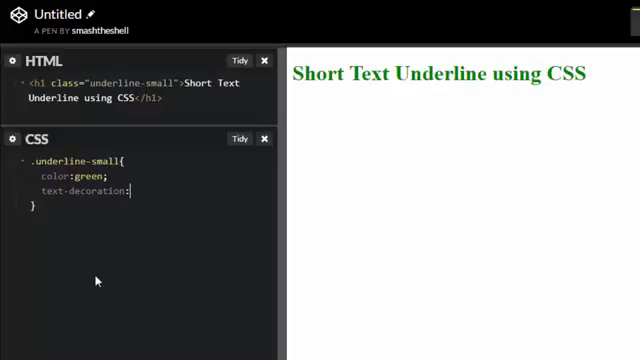
{"action": "type", "text": "underl"}
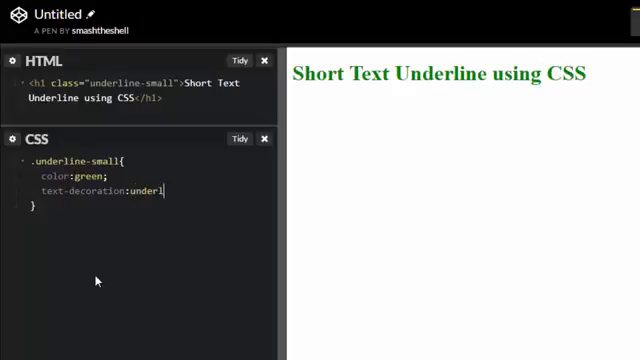
{"action": "type", "text": "ine;"}
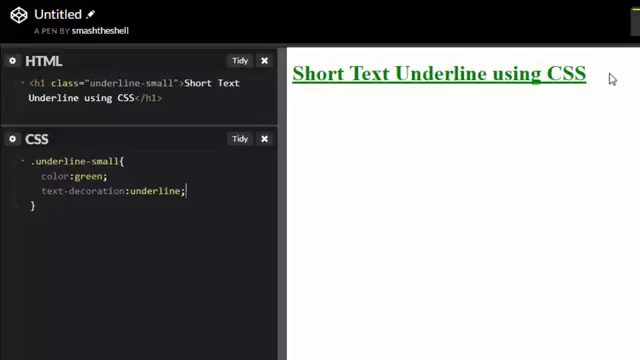
{"action": "mouse_move", "coordinate": [146, 264]}
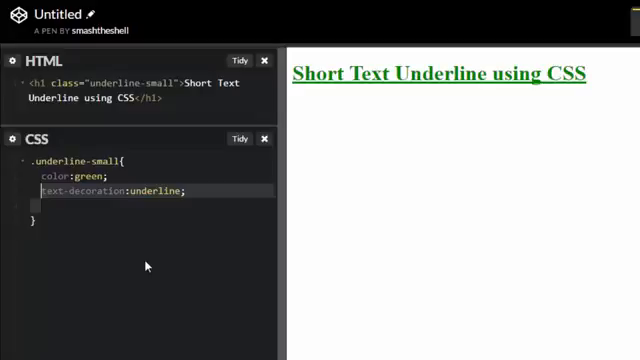
Replace the underline declaration with a .underline-small::after rule having empty content
{"action": "key", "text": "Delete"}
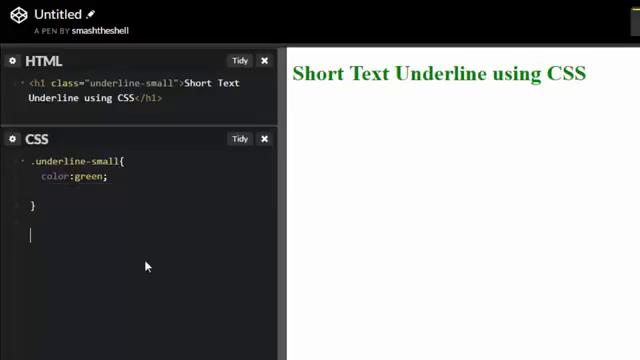
{"action": "type", "text": ".und"}
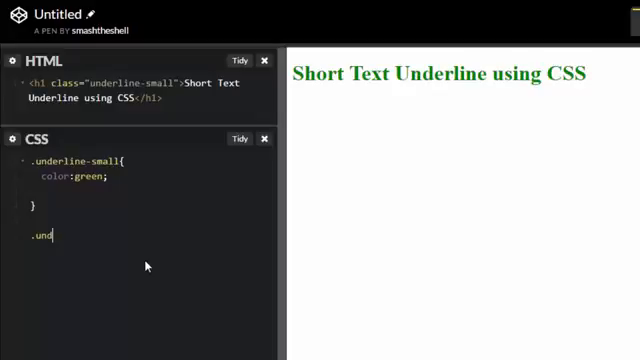
{"action": "type", "text": "erline-smal"}
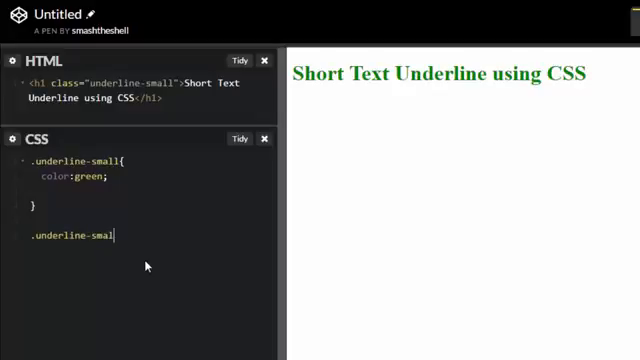
{"action": "type", "text": "::af"}
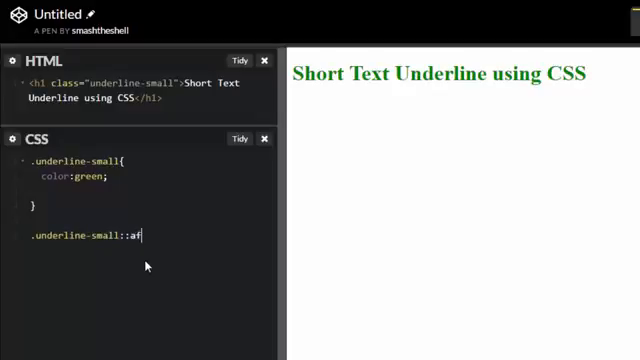
{"action": "type", "text": "ter{}"}
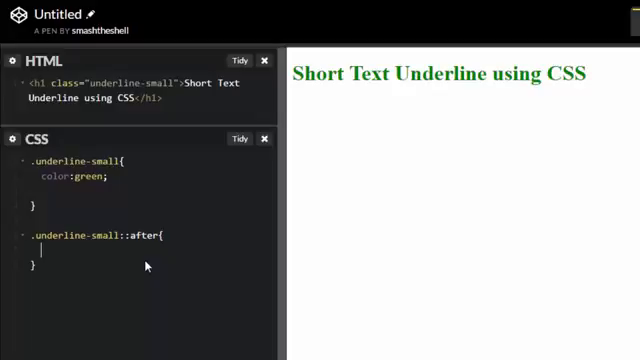
{"action": "type", "text": "co"}
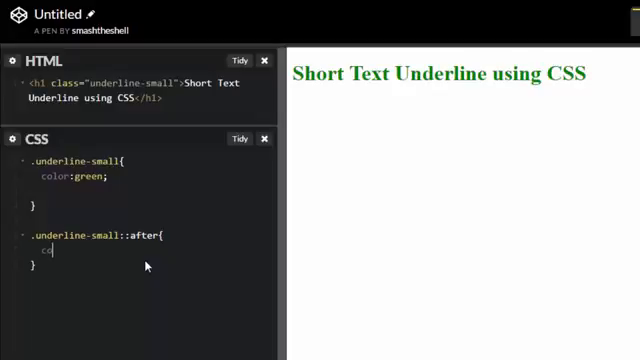
{"action": "type", "text": "ontent:"}
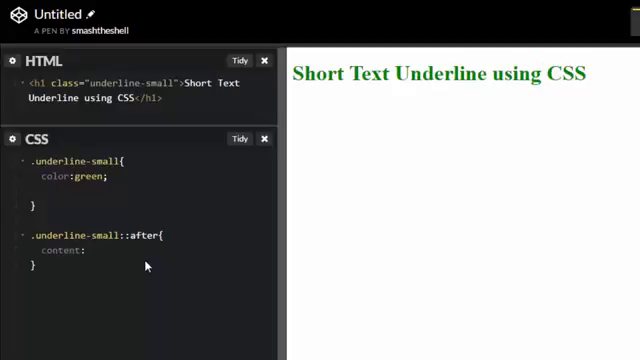
{"action": "type", "text": "'';"}
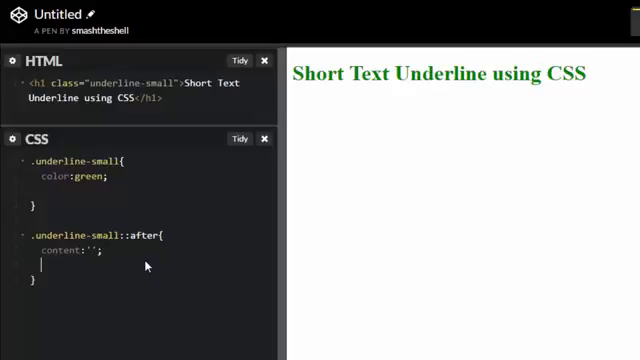
Give the pseudo-element height 2px, width 20% and absolute positioning
{"action": "type", "text": "height:"}
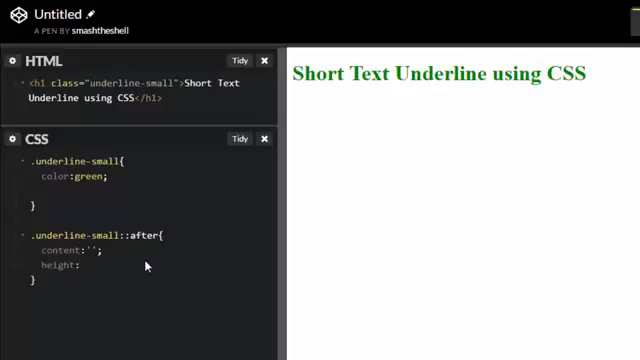
{"action": "type", "text": "2px;"}
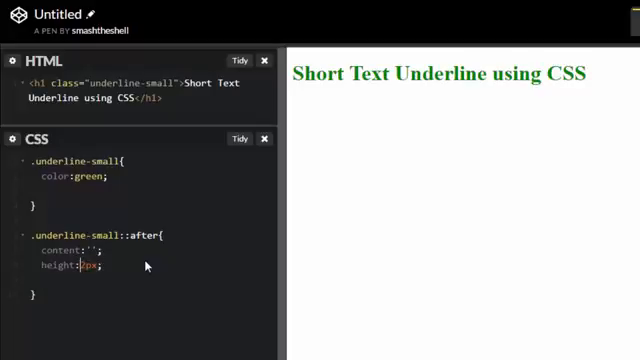
{"action": "key", "text": "enter"}
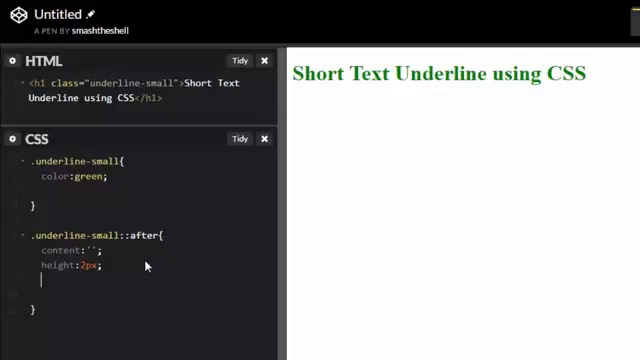
{"action": "type", "text": "width:"}
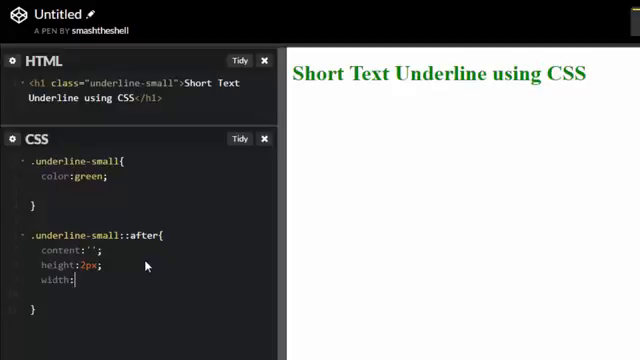
{"action": "type", "text": "20%;"}
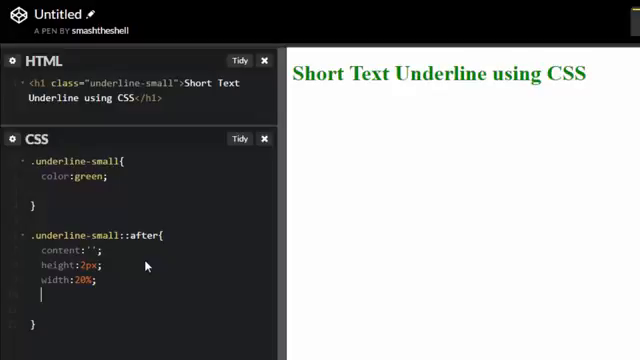
{"action": "type", "text": "p"}
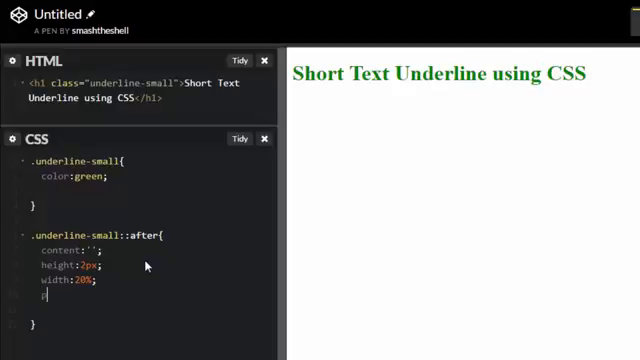
{"action": "type", "text": "position:"}
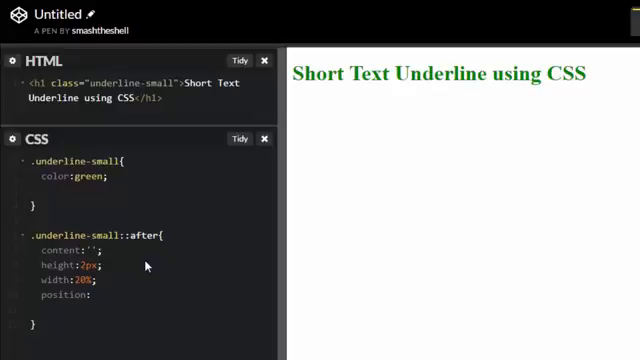
{"action": "type", "text": "absol"}
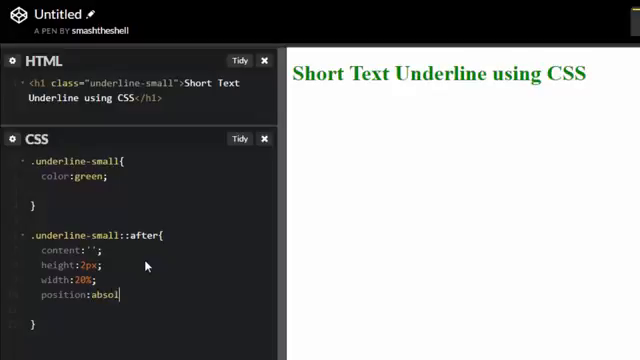
{"action": "type", "text": "ute;"}
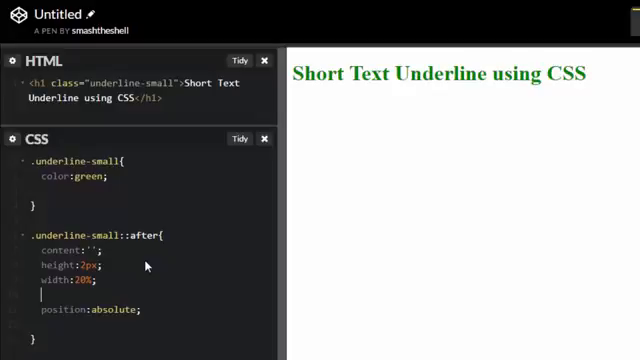
Set the pseudo-element's background to the red hex colour #F24432
{"action": "type", "text": "backg"}
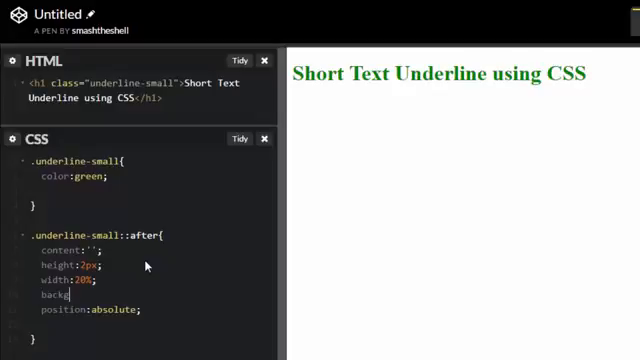
{"action": "type", "text": "r"}
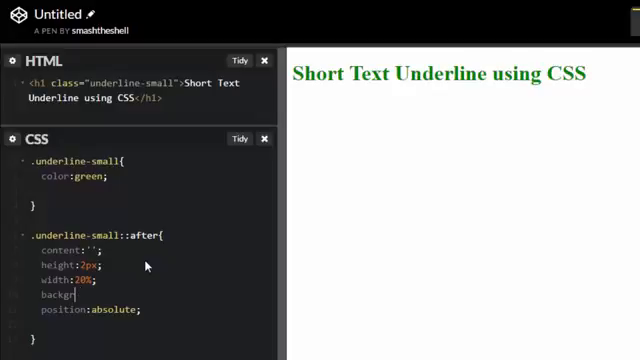
{"action": "type", "text": "ound:"}
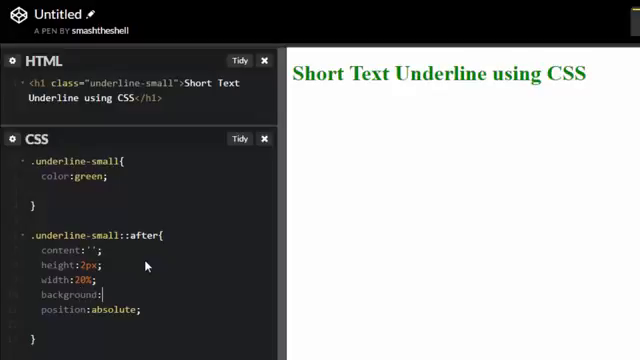
{"action": "type", "text": "#"}
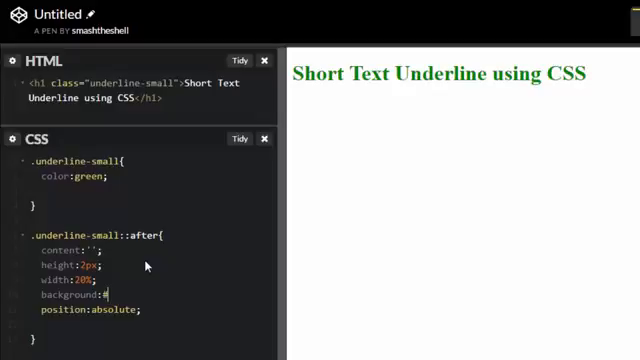
{"action": "type", "text": "24"}
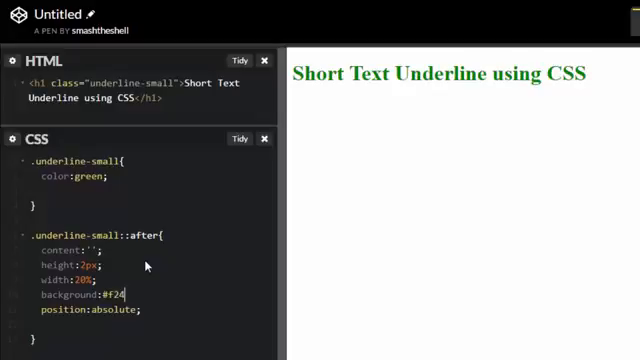
{"action": "type", "text": "43"}
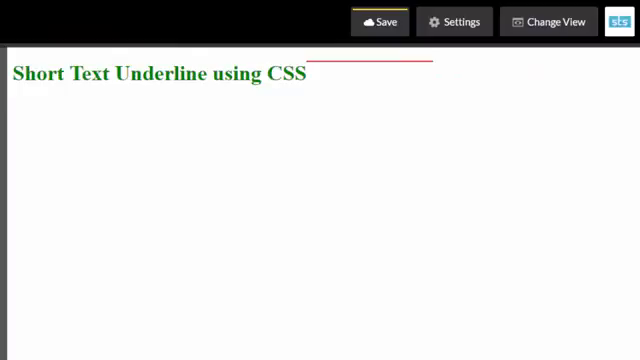
{"action": "mouse_move", "coordinate": [344, 72]}
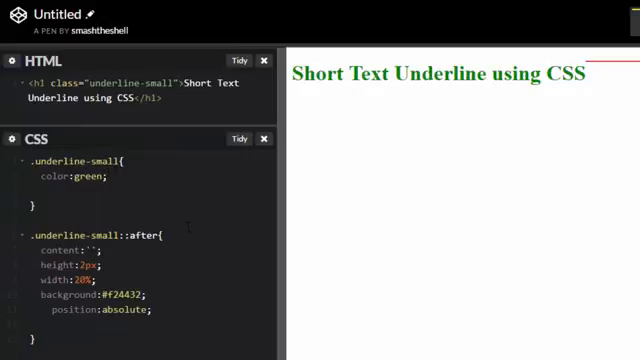
Add position:relative to the .underline-small heading rule
{"action": "type", "text": "position:re"}
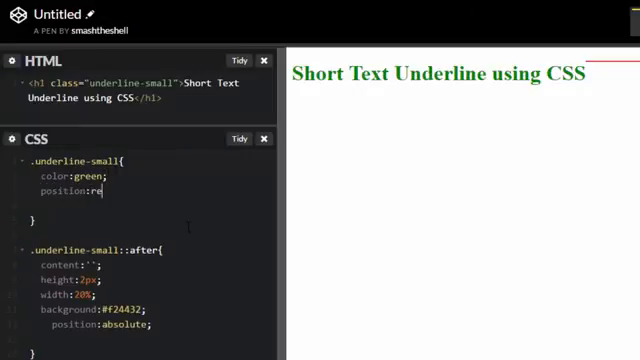
{"action": "type", "text": "lative;"}
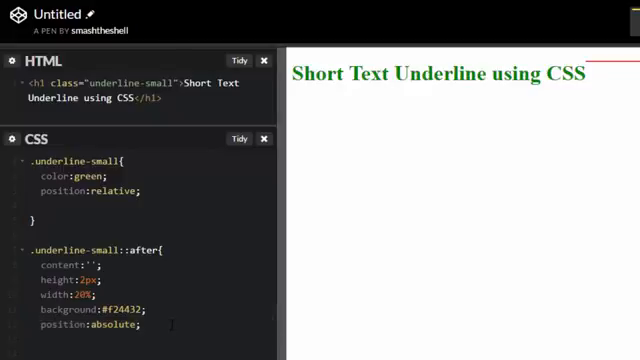
{"action": "scroll", "scroll_direction": "down", "scroll_amount": 3}
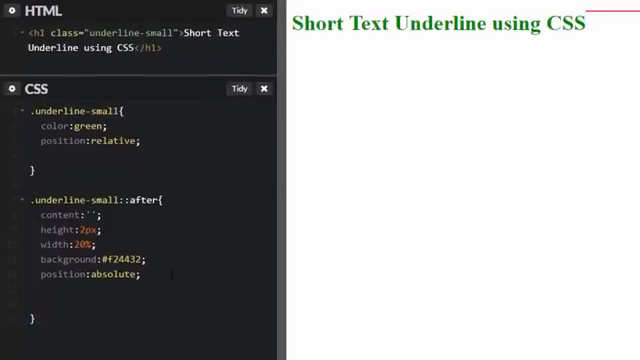
Set left:0 and begin the bottom offset in the ::after rule
{"action": "type", "text": "left:"}
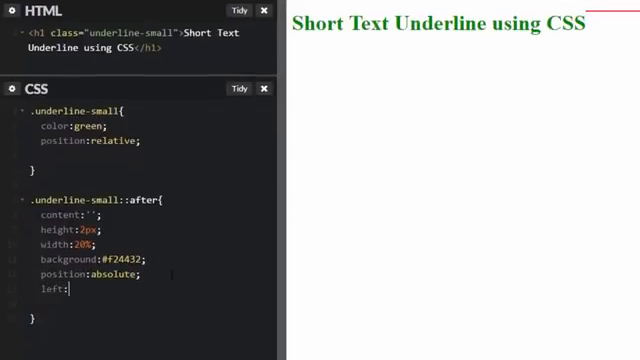
{"action": "type", "text": "0;"}
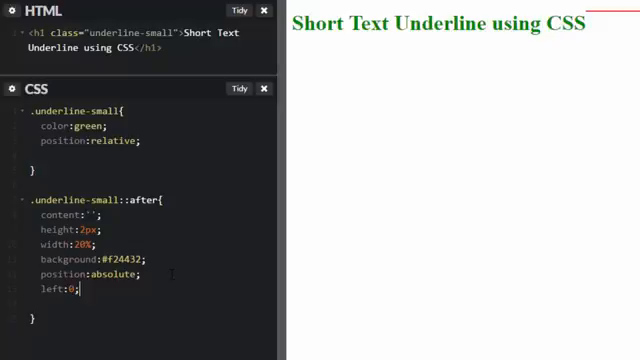
{"action": "type", "text": "bottom:0;"}
{"action": "type", "text": "50%"}
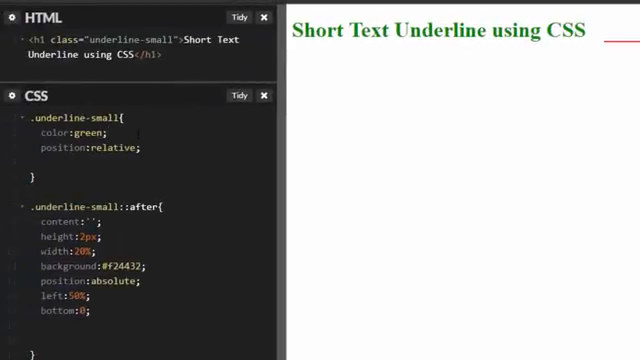
Add display:inline-block to the heading rule so it shrinks to text width
{"action": "type", "text": "display:inline-"}
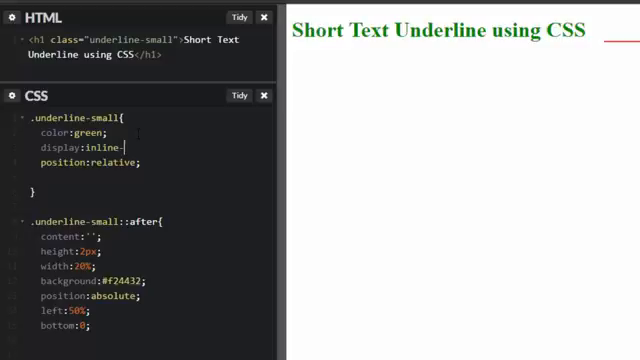
{"action": "type", "text": "block;"}
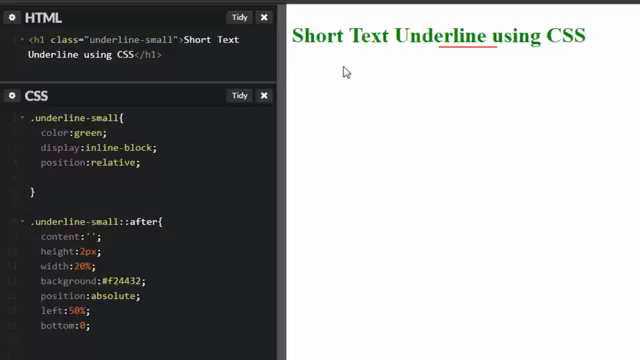
{"action": "mouse_move", "coordinate": [588, 38]}
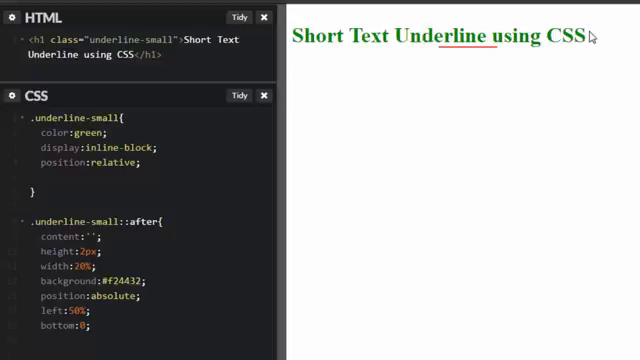
{"action": "mouse_move", "coordinate": [588, 42]}
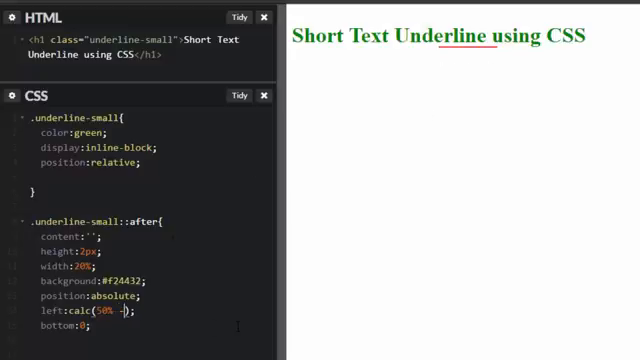
Complete the calc left offset with 10 and start adding a word to the heading text
{"action": "type", "text": "10"}
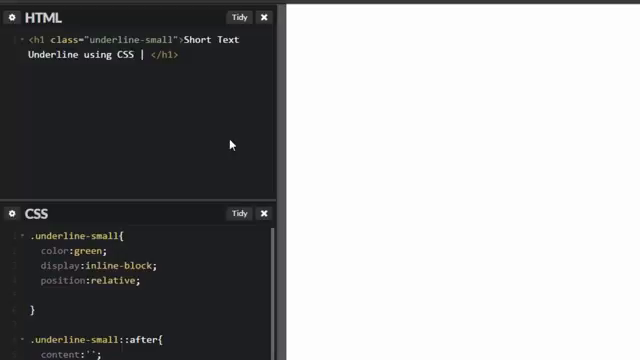
{"action": "type", "text": "Som"}
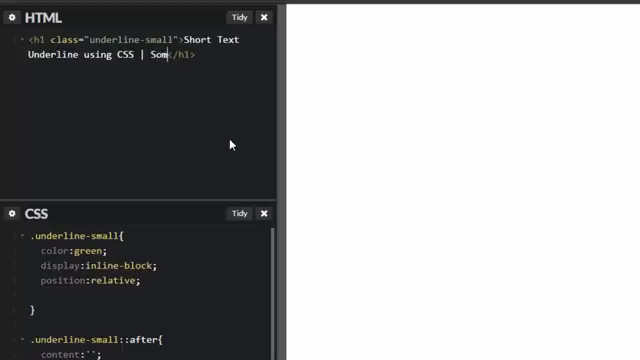